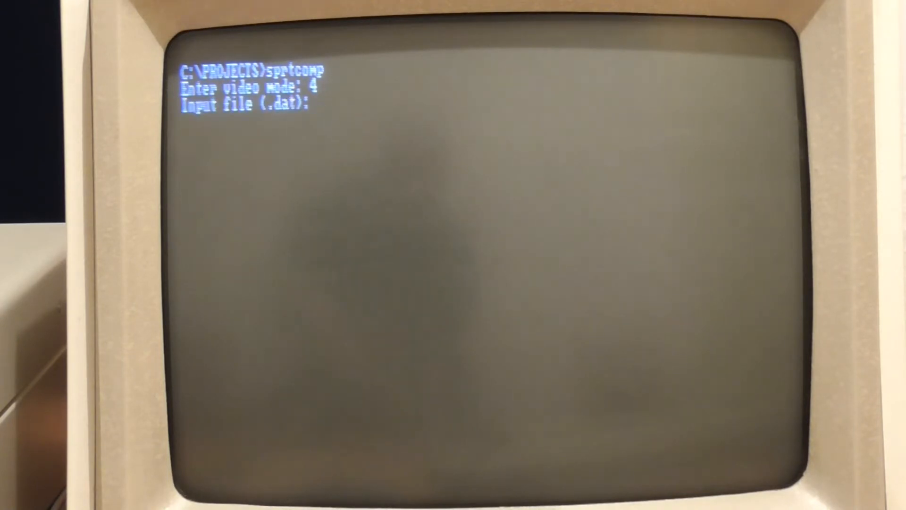
type("uf")
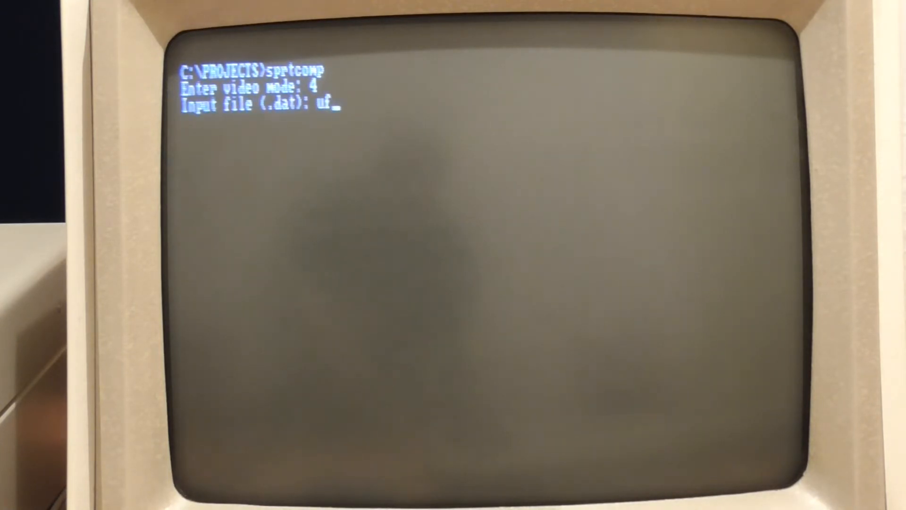
type("o.")
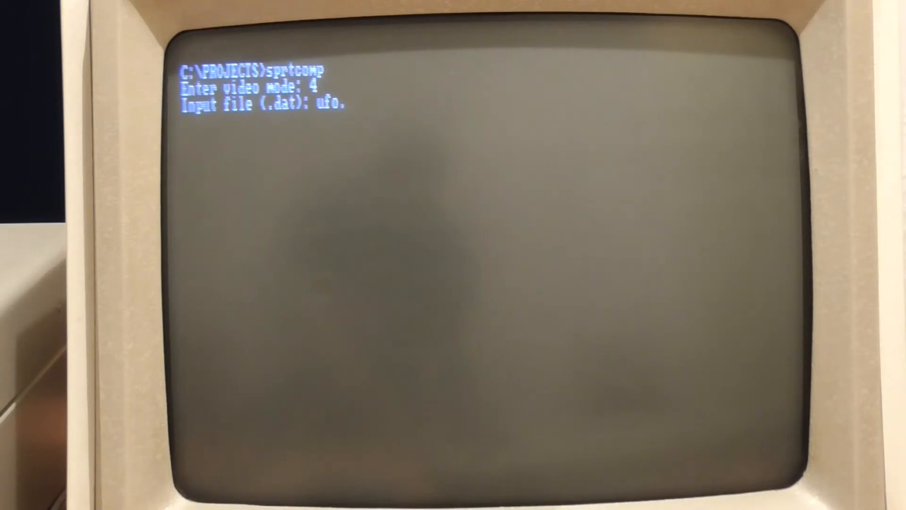
type("dat")
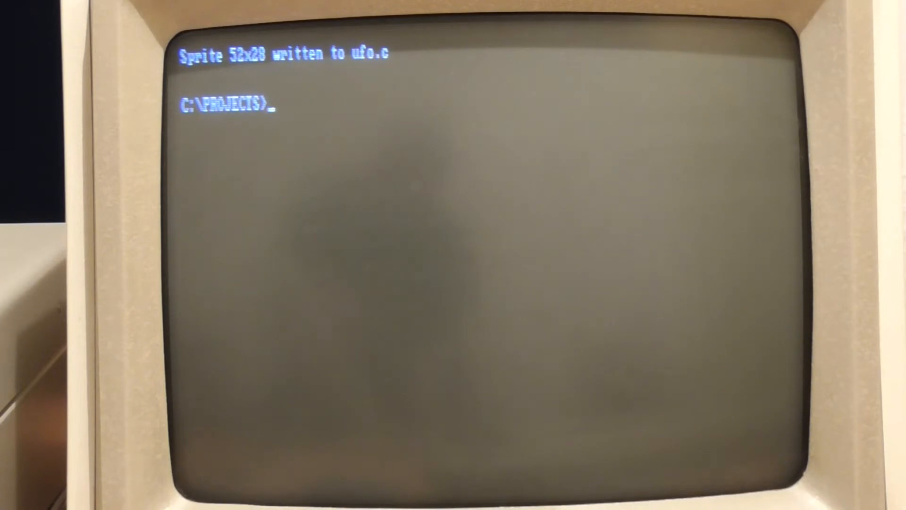
type("edit")
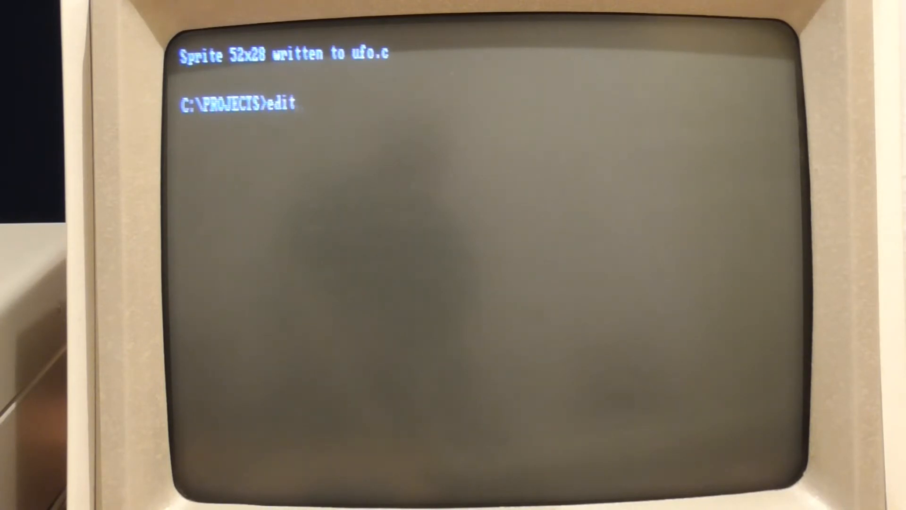
type("uf")
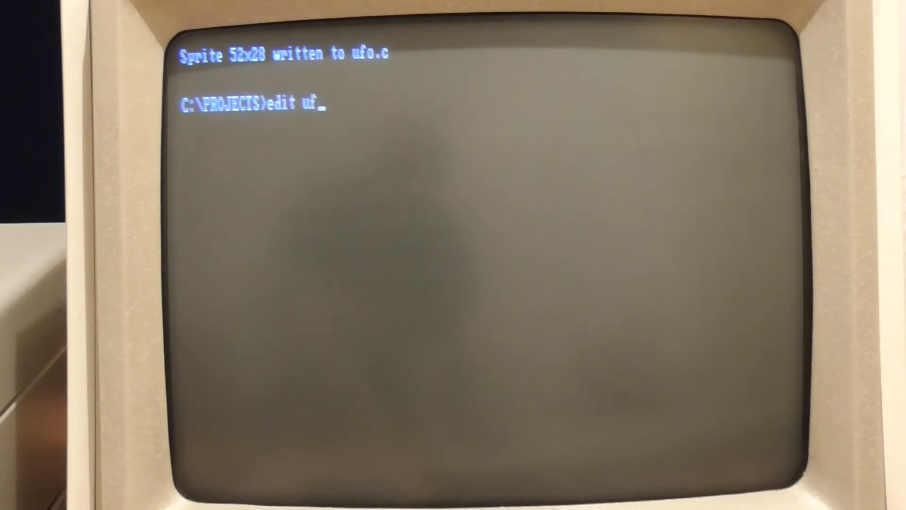
type("o.c")
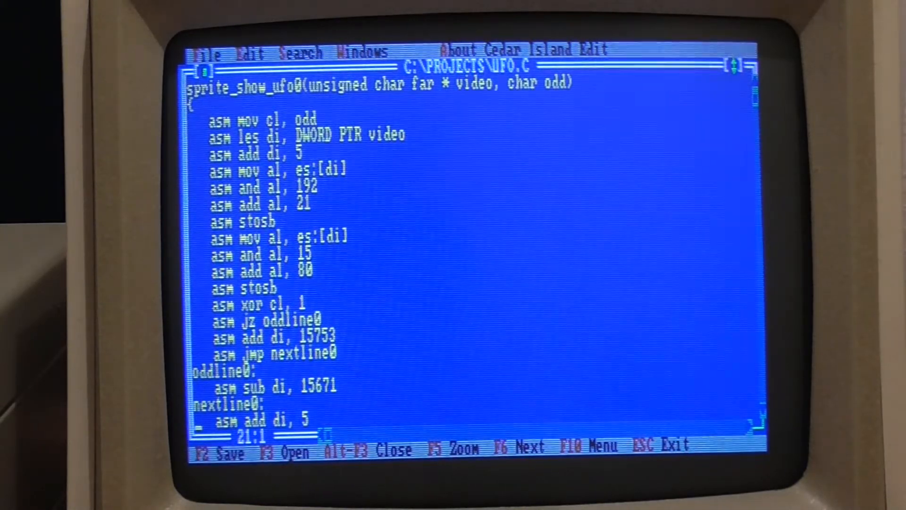
scroll("down", 3)
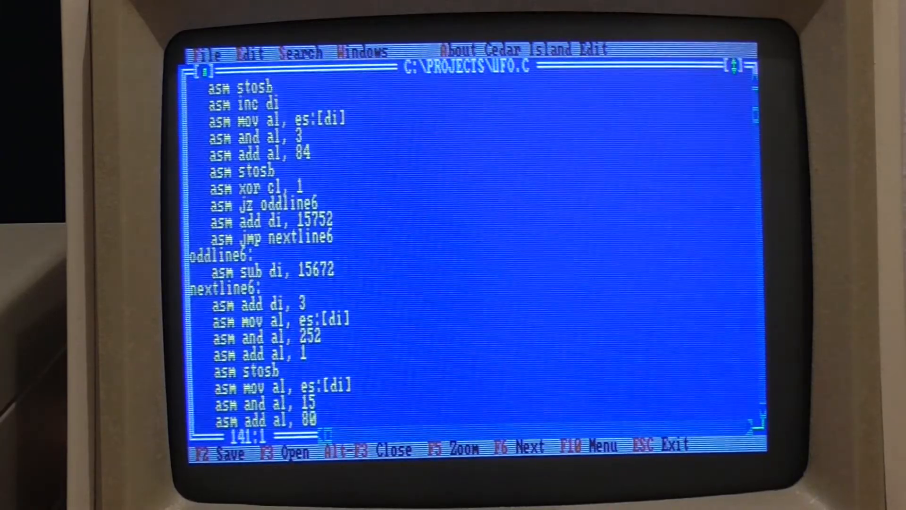
scroll("down", 3)
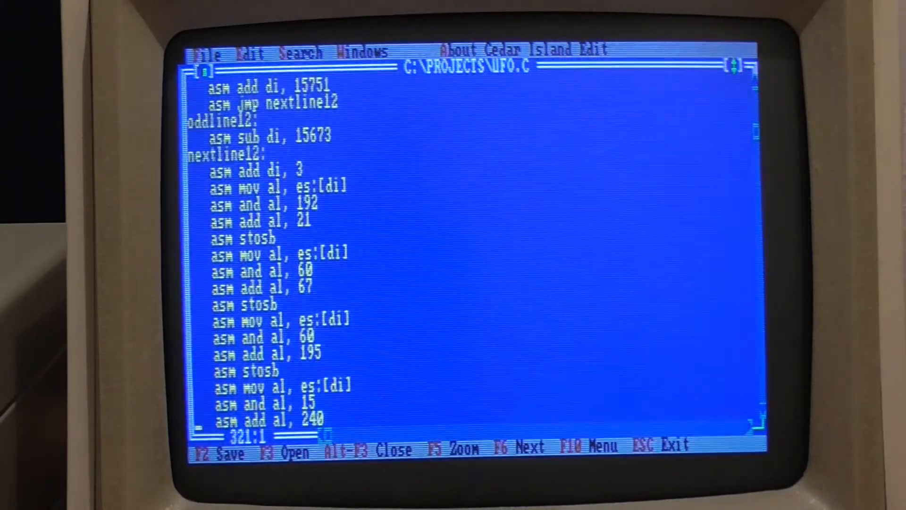
scroll("down", 3)
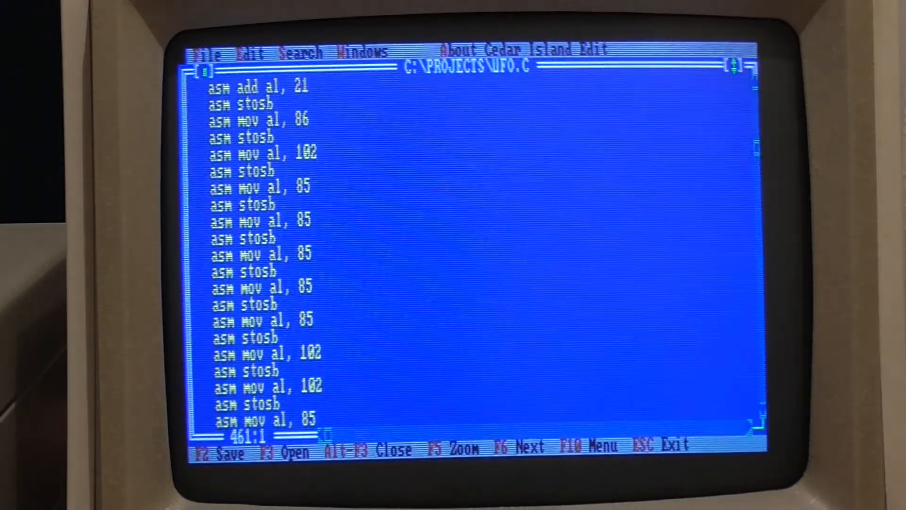
scroll("down", 3)
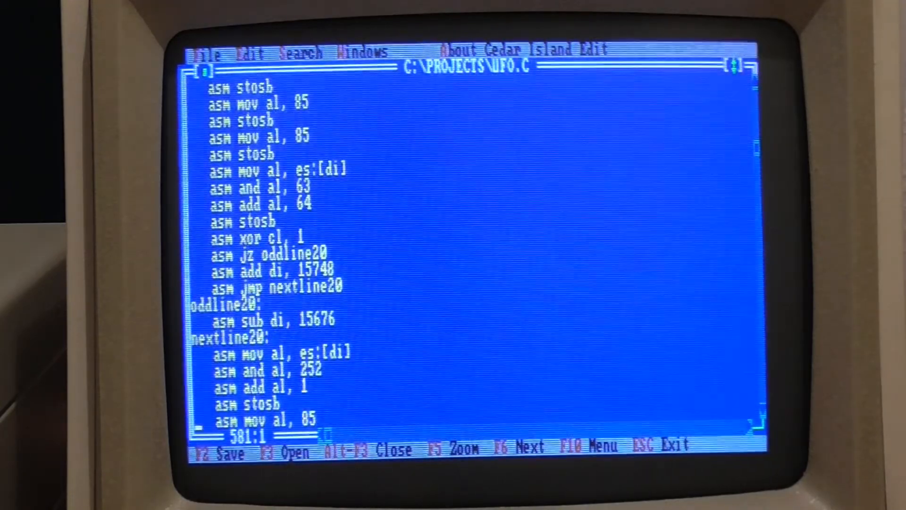
scroll("down", 3)
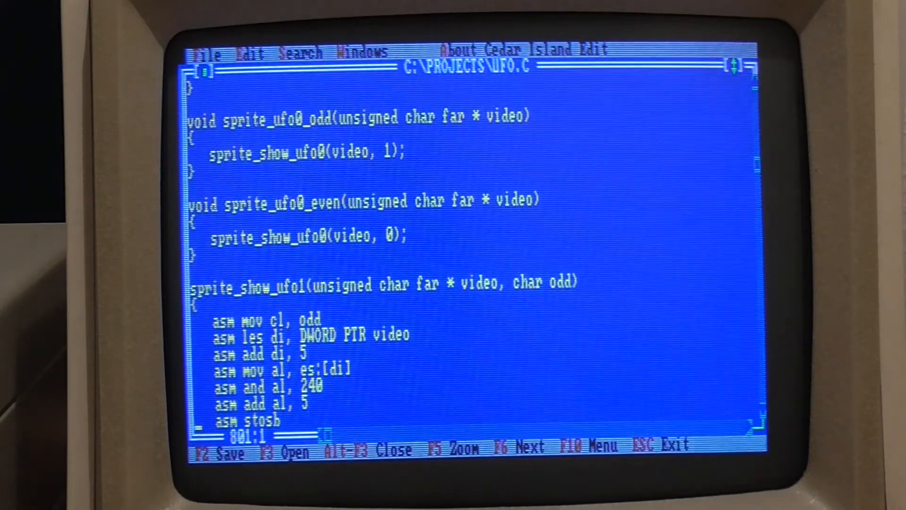
scroll("down", 3)
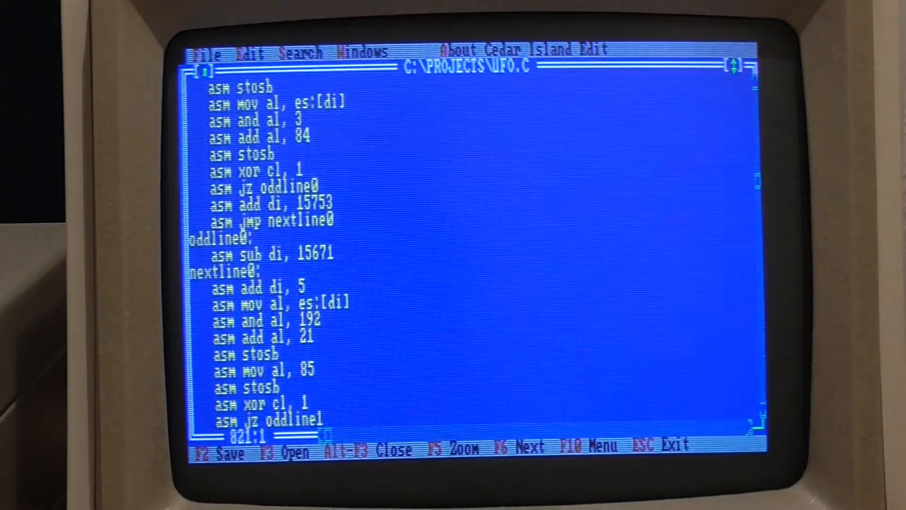
scroll("down", 3)
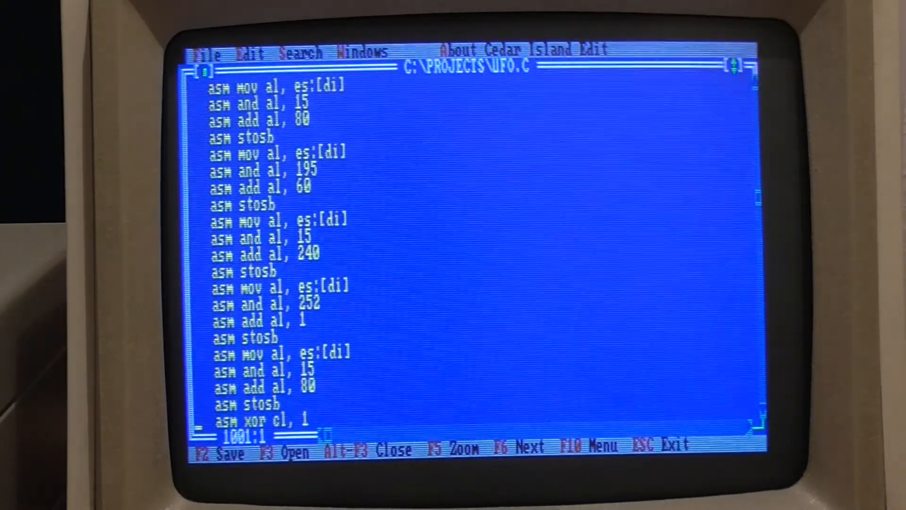
scroll("down", 3)
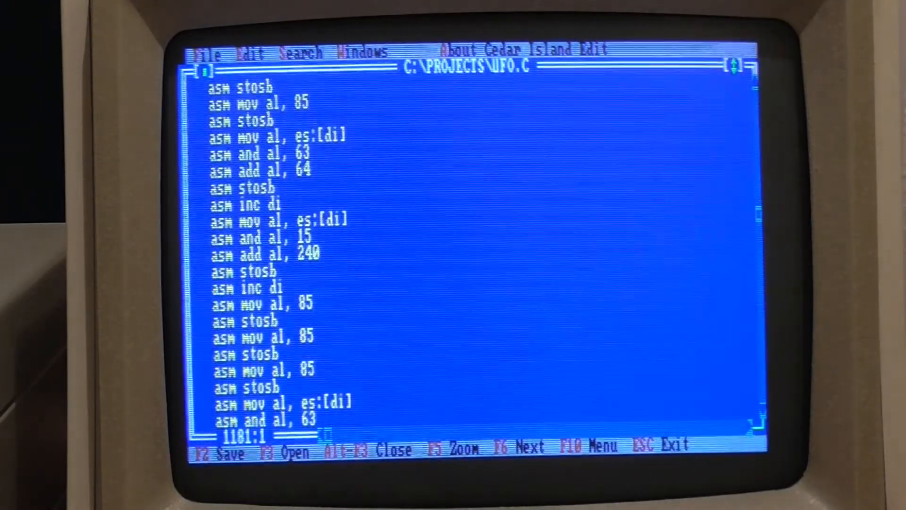
scroll("down", 3)
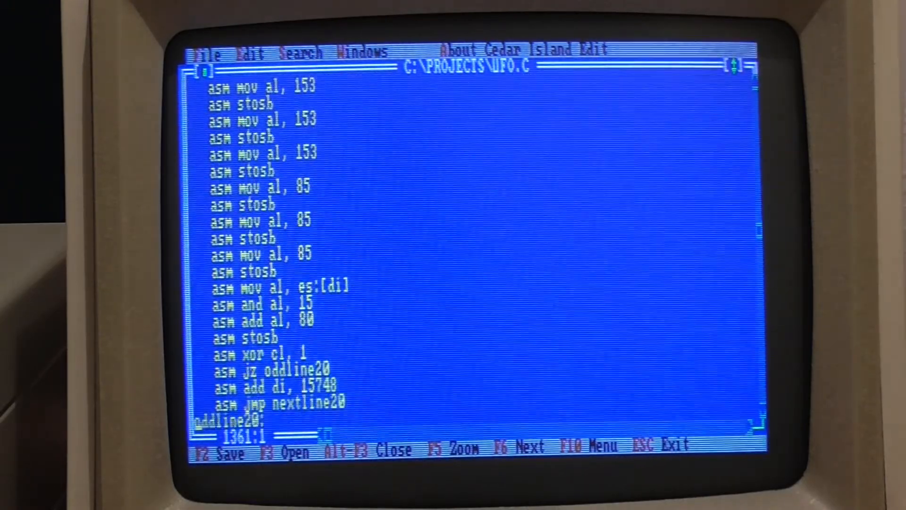
scroll("down", 3)
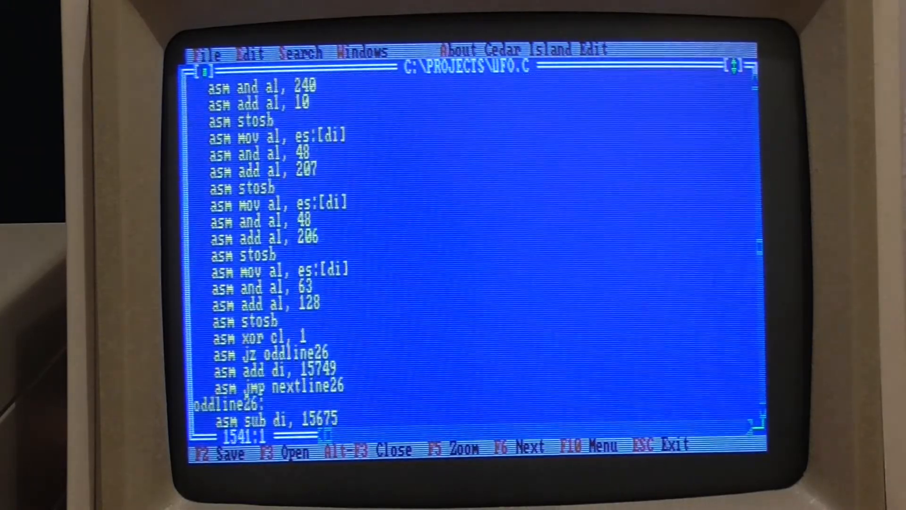